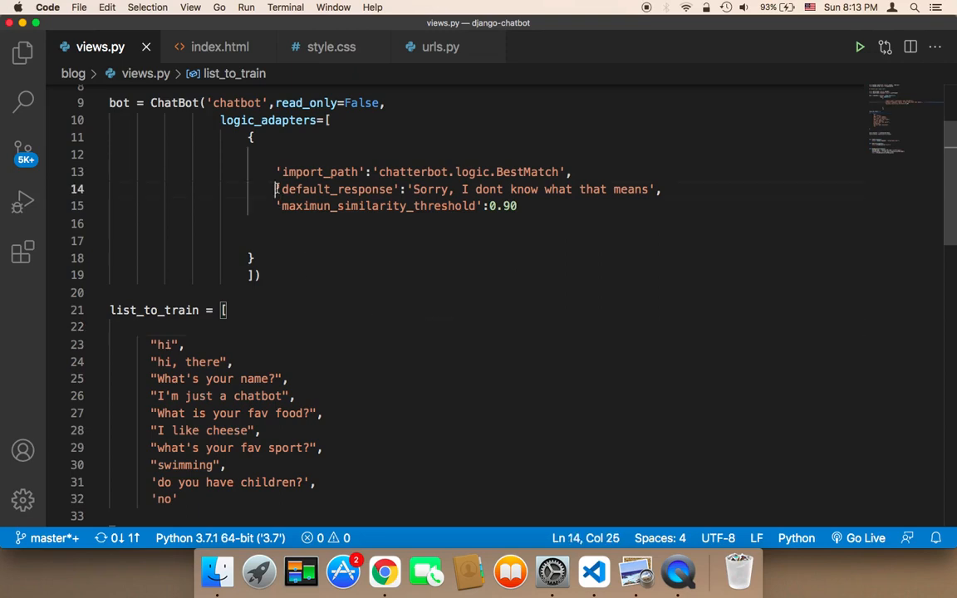
- Review the BestMatch default response and similarity threshold settings in views.py, then return to Chrome
{"action": "left_click_drag", "start_coordinate": [275, 188], "coordinate": [424, 206]}
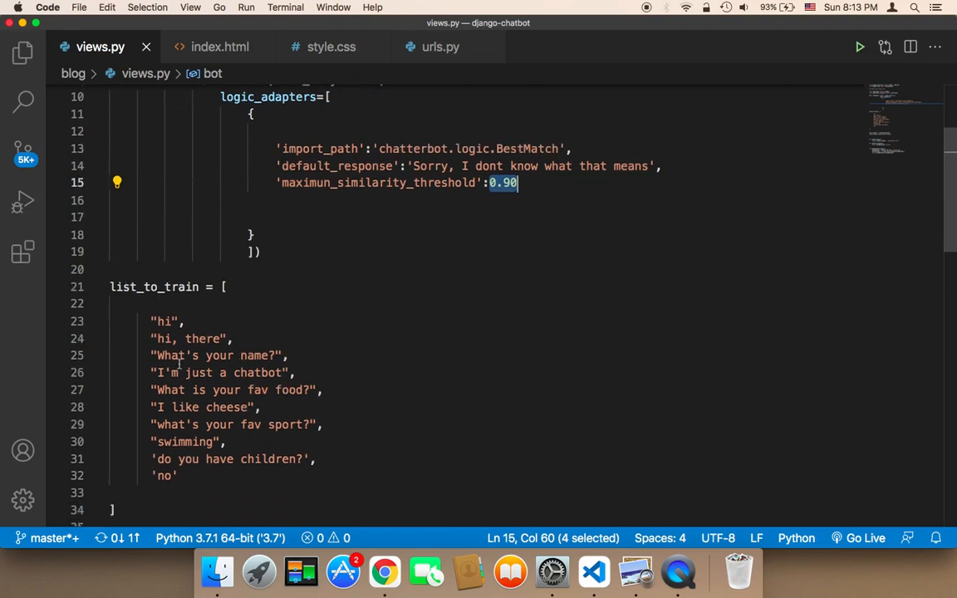
{"action": "mouse_move", "coordinate": [188, 390]}
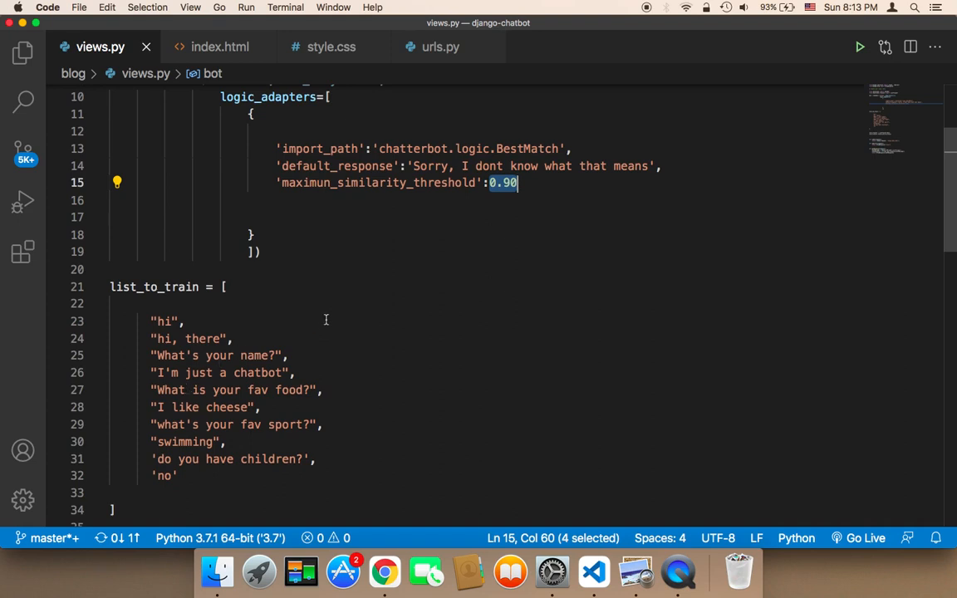
{"action": "left_click", "coordinate": [184, 321]}
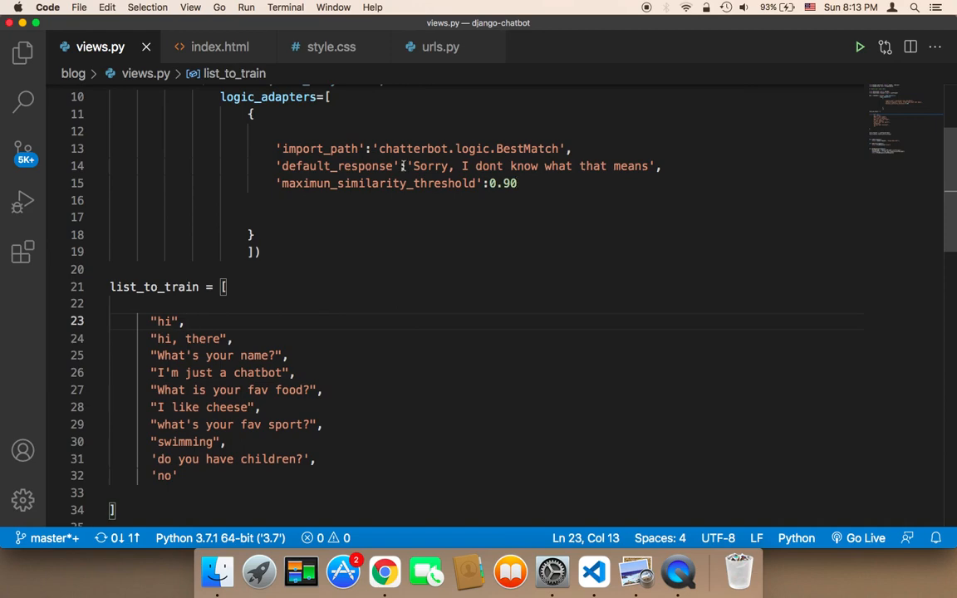
{"action": "left_click_drag", "start_coordinate": [408, 165], "coordinate": [663, 166]}
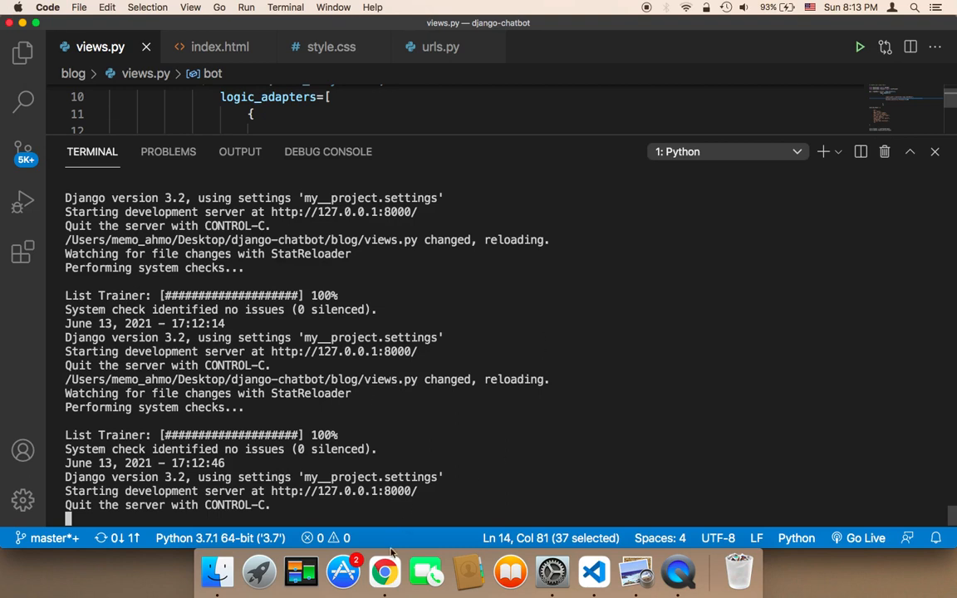
{"action": "left_click", "coordinate": [384, 572]}
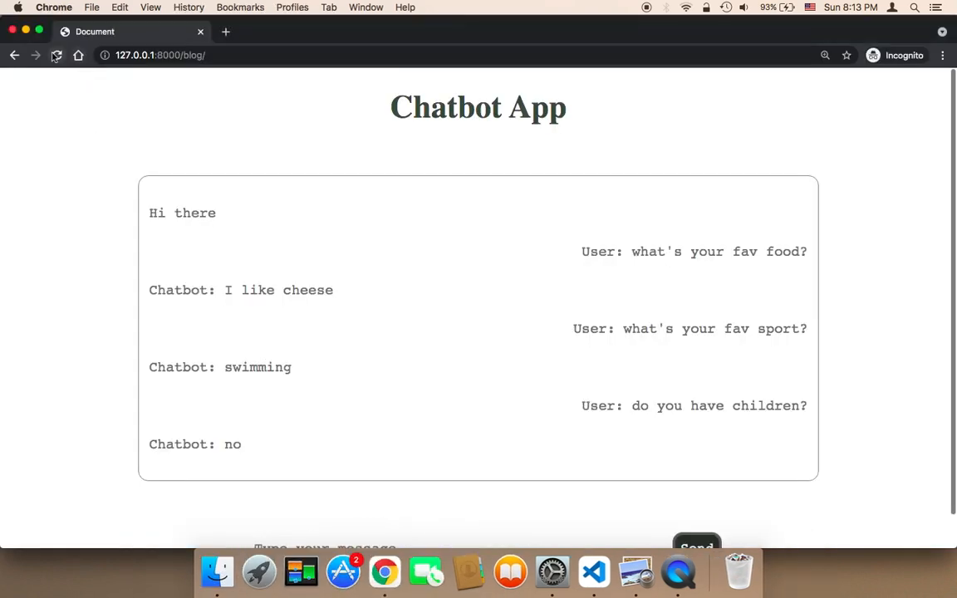
- Send the gibberish message 'hgkjg' to the chatbot
{"action": "left_click", "coordinate": [60, 62]}
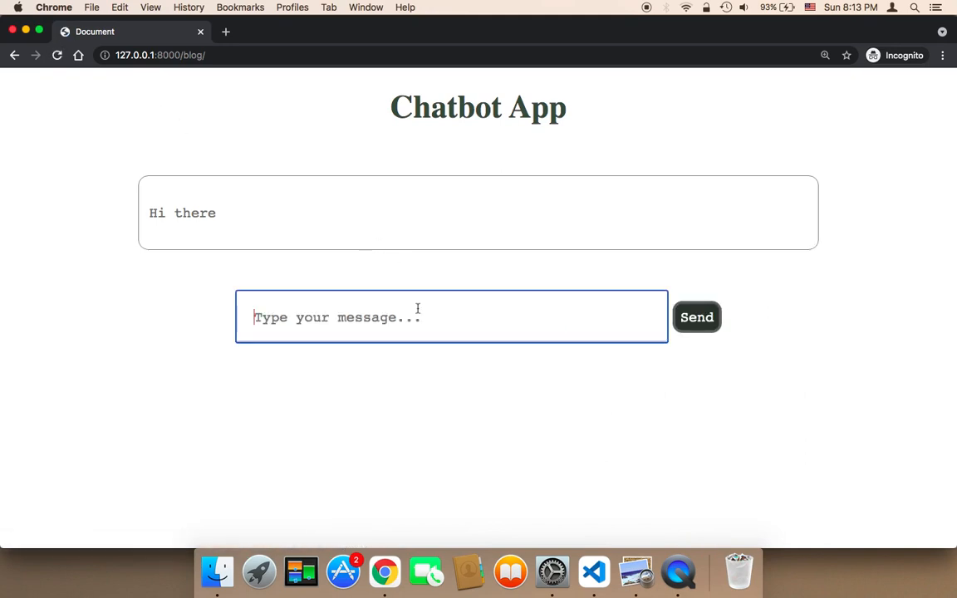
{"action": "type", "text": "hg"}
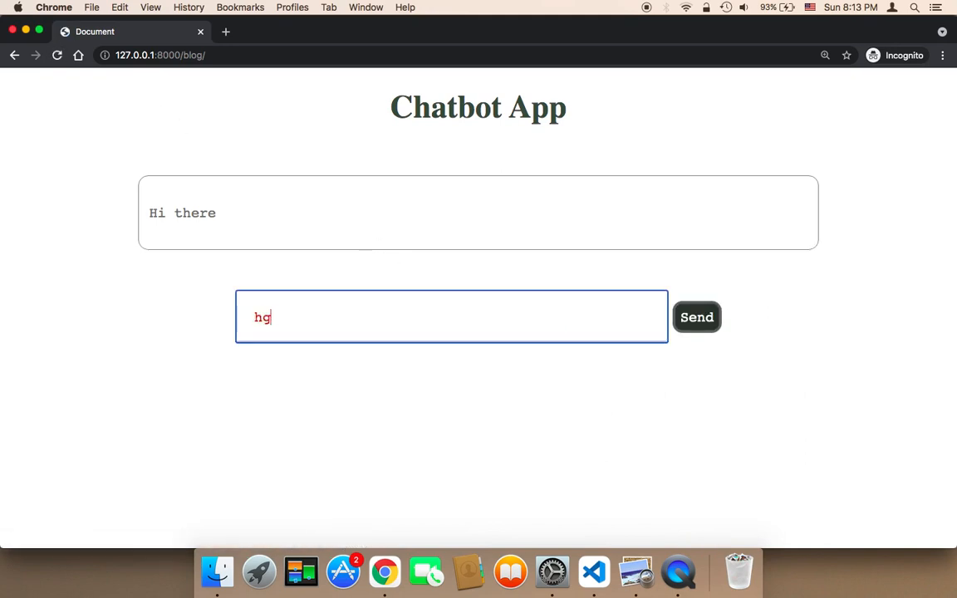
{"action": "type", "text": "kjghjhgjhgfjhcdfgdh"}
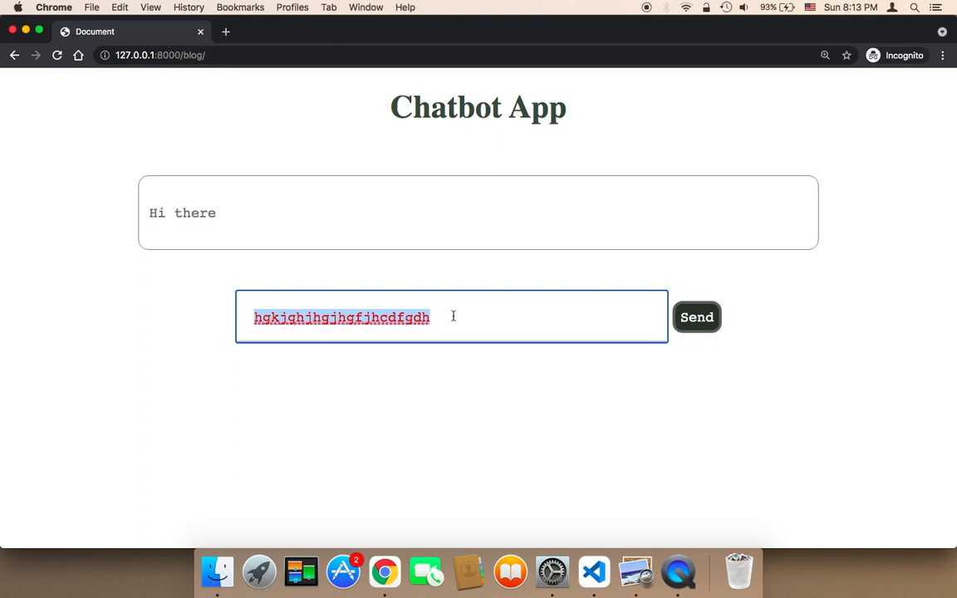
{"action": "mouse_move", "coordinate": [404, 330]}
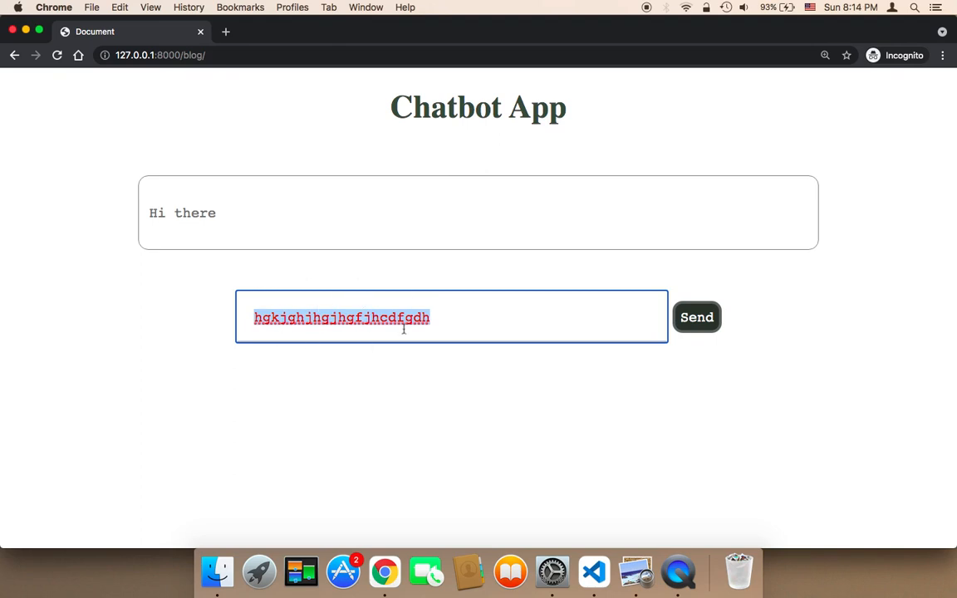
{"action": "left_click", "coordinate": [696, 316]}
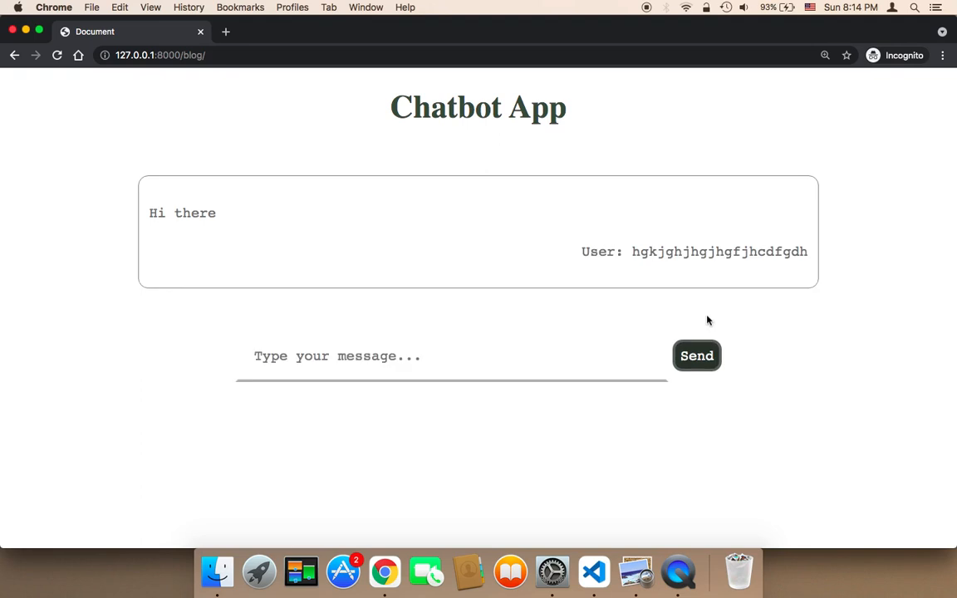
- Highlight the bot's default reply and the gibberish message on the page
{"action": "left_click", "coordinate": [697, 356]}
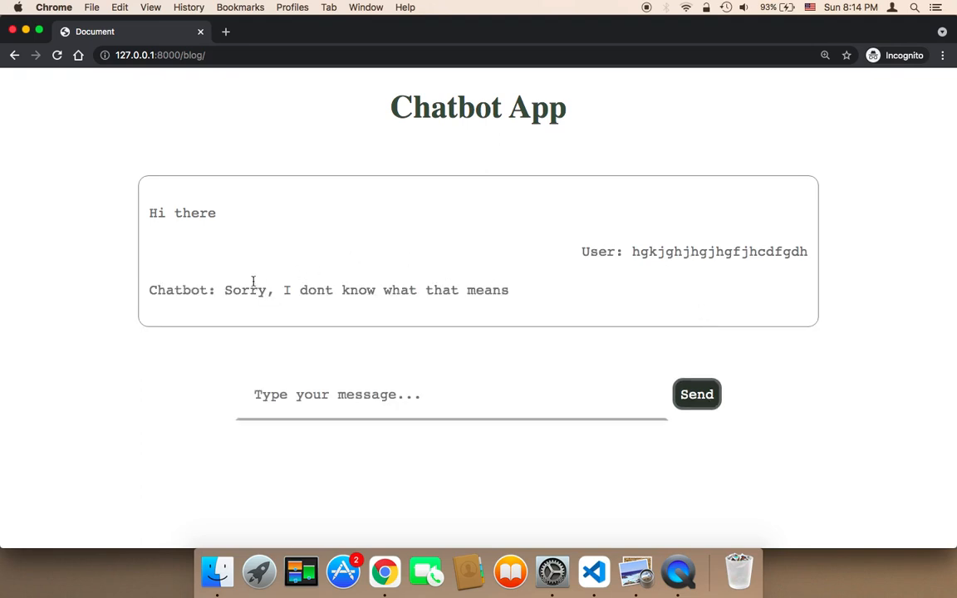
{"action": "left_click_drag", "start_coordinate": [224, 290], "coordinate": [468, 289]}
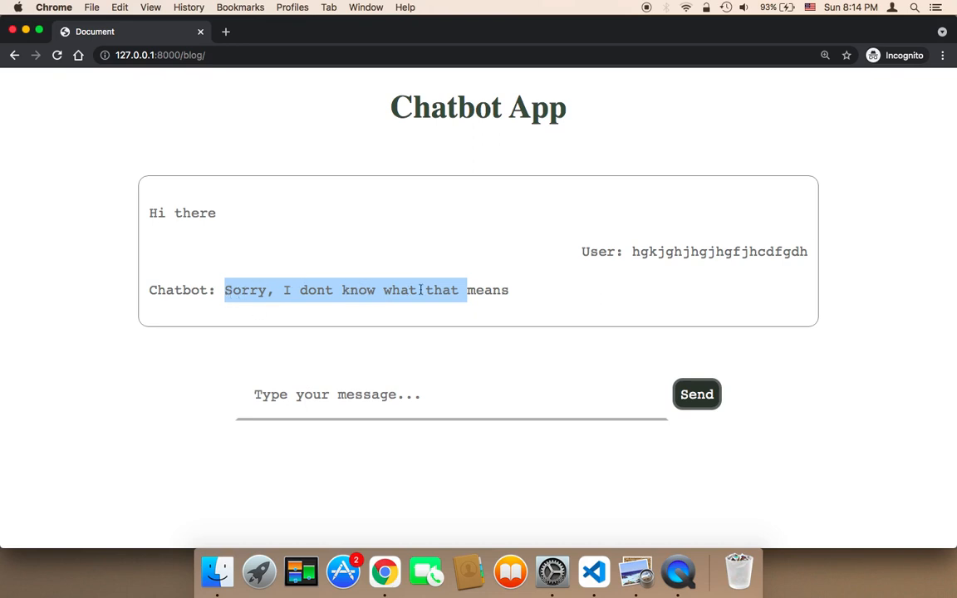
{"action": "left_click", "coordinate": [529, 294]}
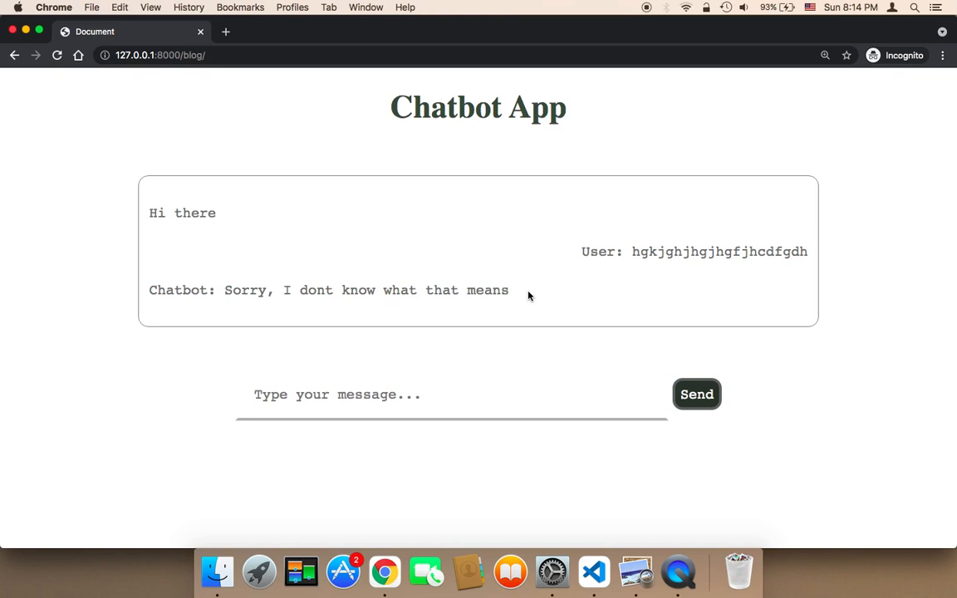
{"action": "left_click_drag", "start_coordinate": [632, 252], "coordinate": [806, 251]}
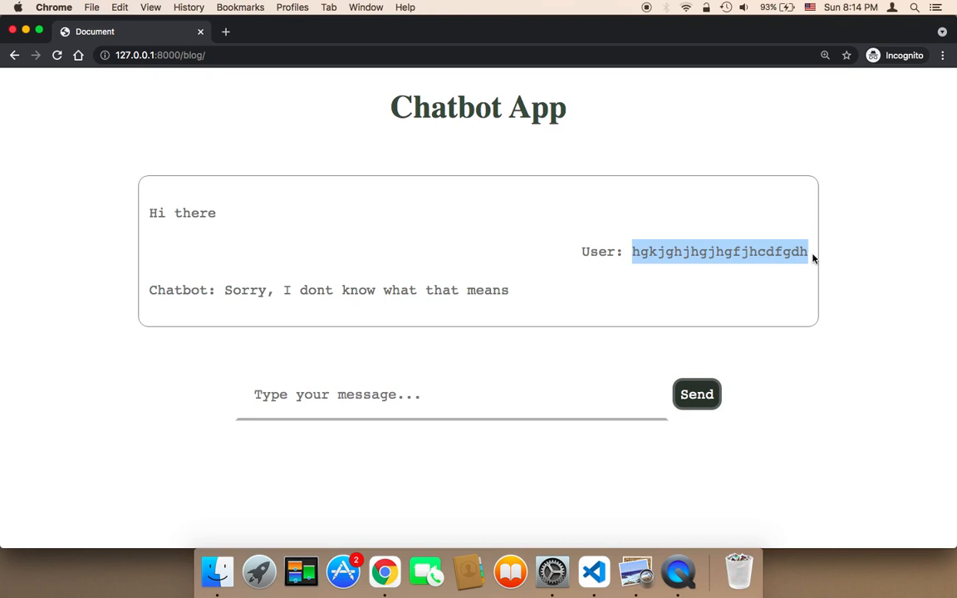
{"action": "mouse_move", "coordinate": [613, 504]}
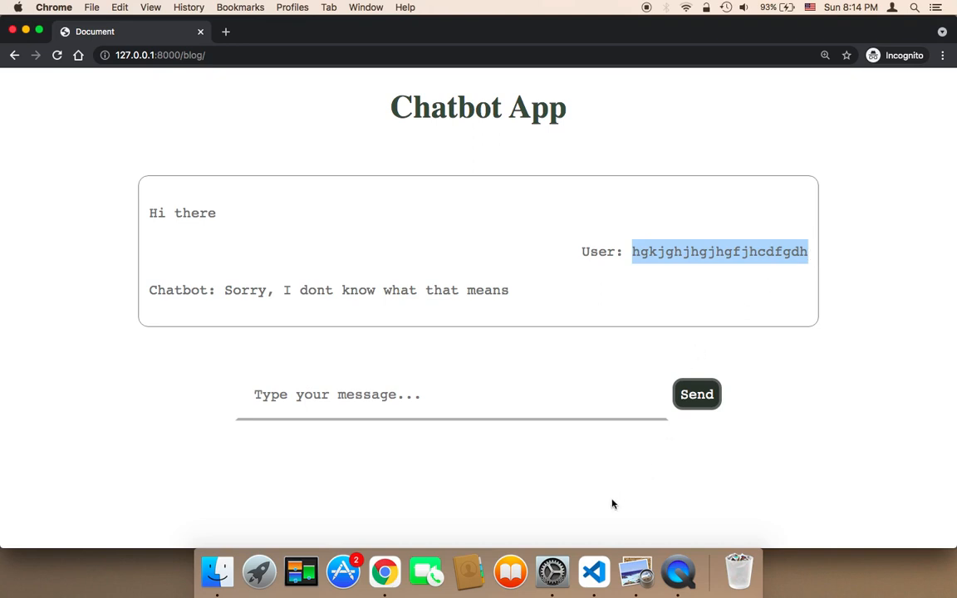
{"action": "mouse_move", "coordinate": [596, 565]}
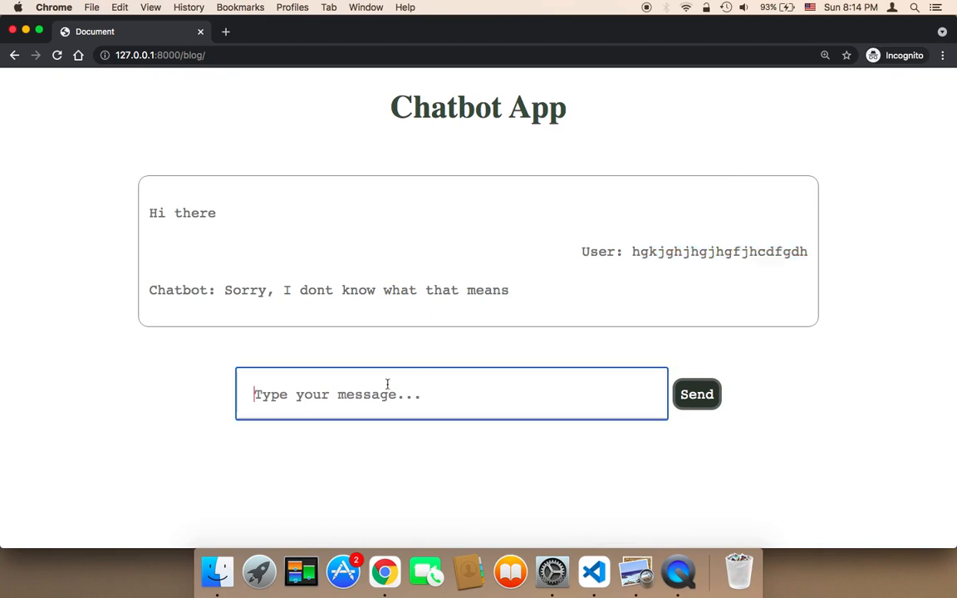
- Send the question 'name?' to the chatbot
{"action": "type", "text": "nam"}
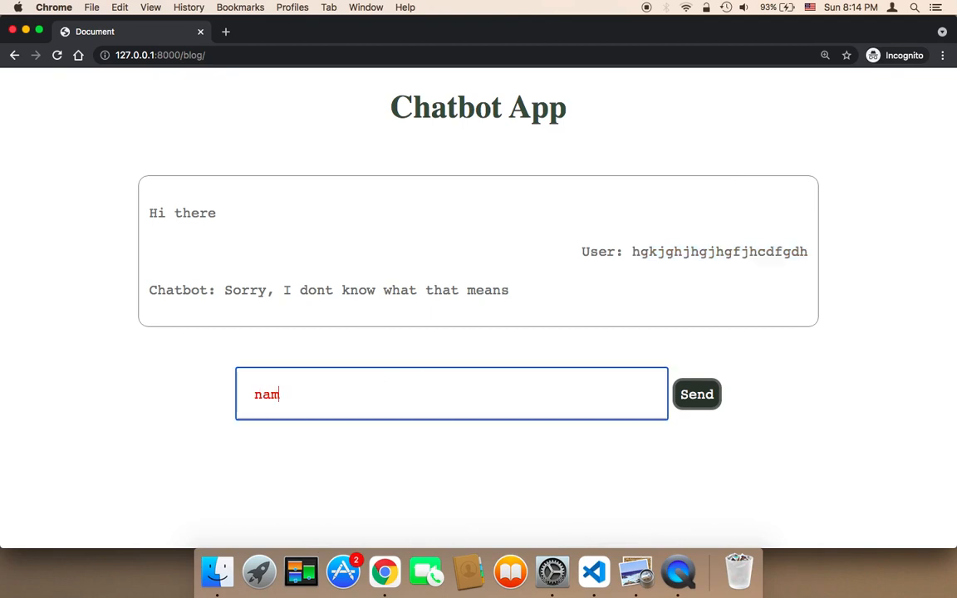
{"action": "type", "text": "e?"}
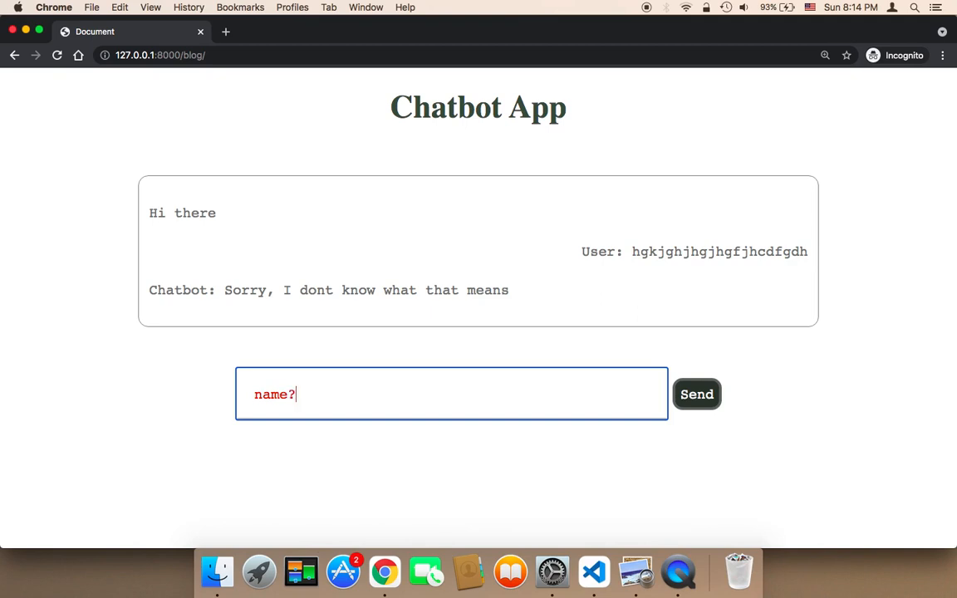
{"action": "left_click", "coordinate": [696, 394]}
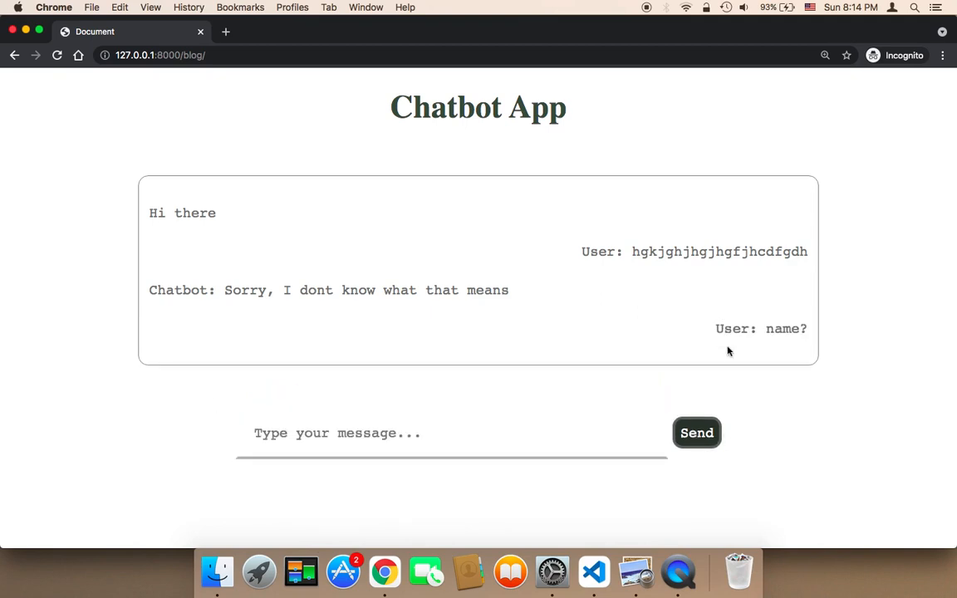
{"action": "left_click", "coordinate": [696, 432]}
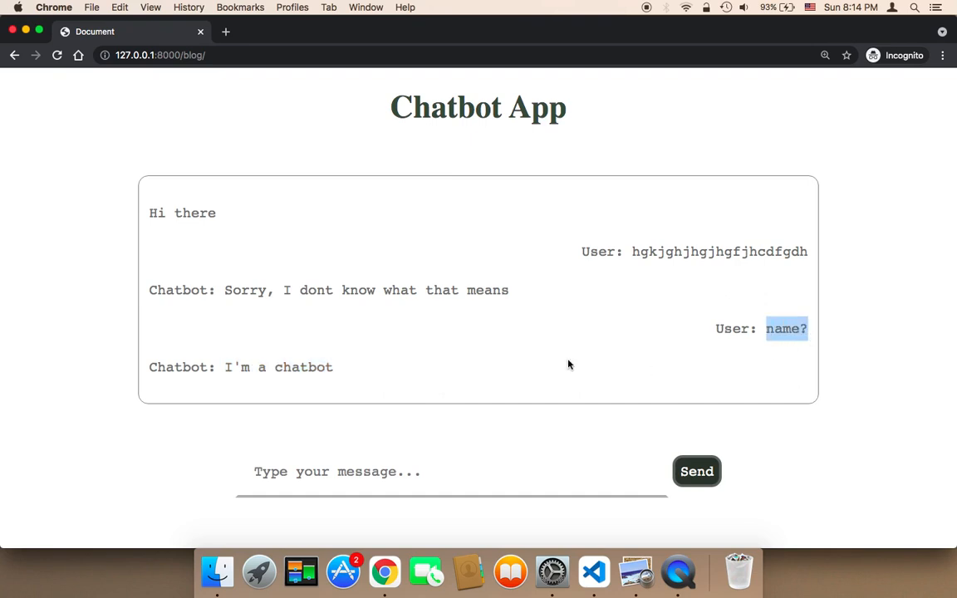
{"action": "mouse_move", "coordinate": [809, 346]}
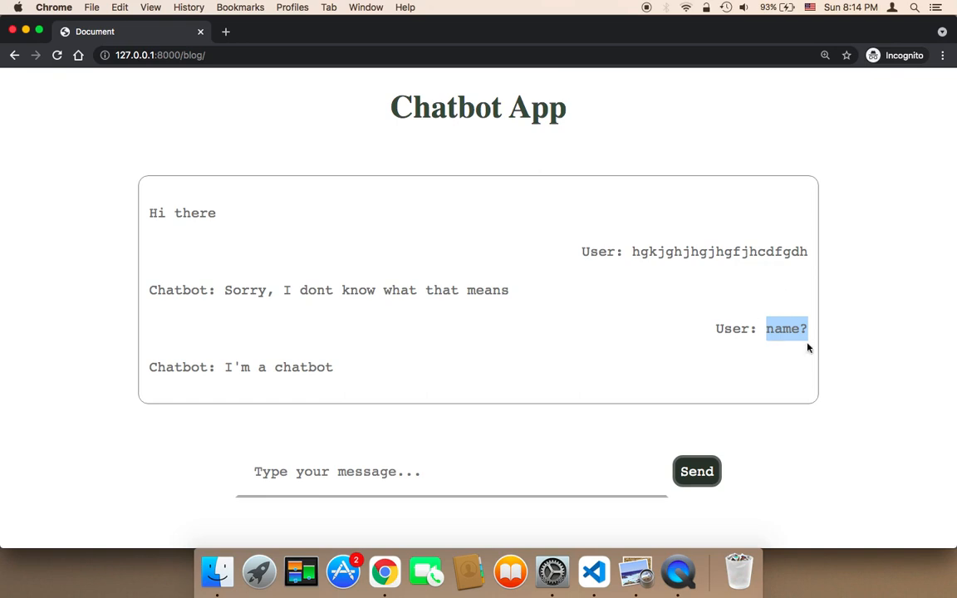
{"action": "mouse_move", "coordinate": [803, 355]}
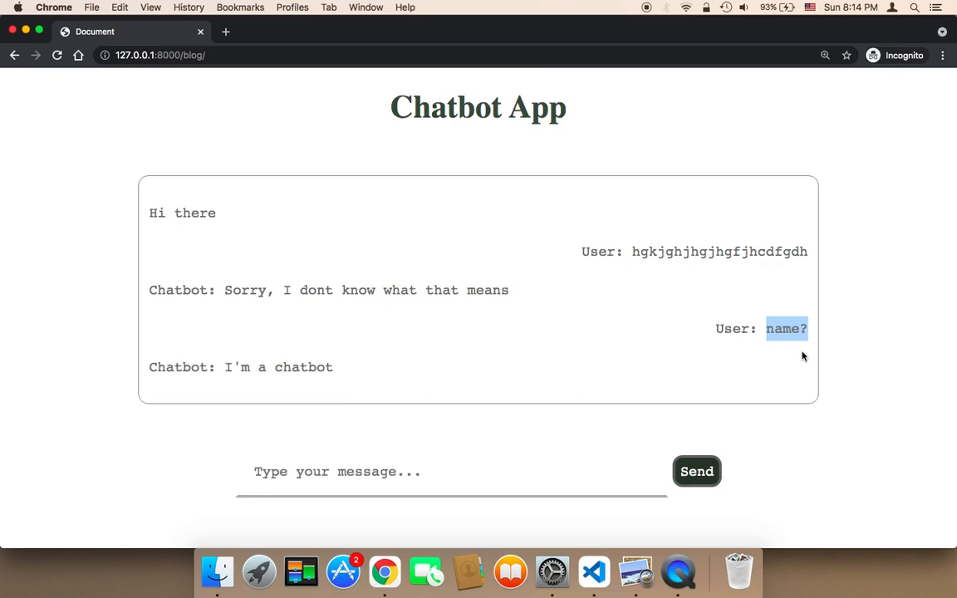
- Highlight the word 'name' in the sent question, then clear the selection
{"action": "left_click", "coordinate": [770, 329]}
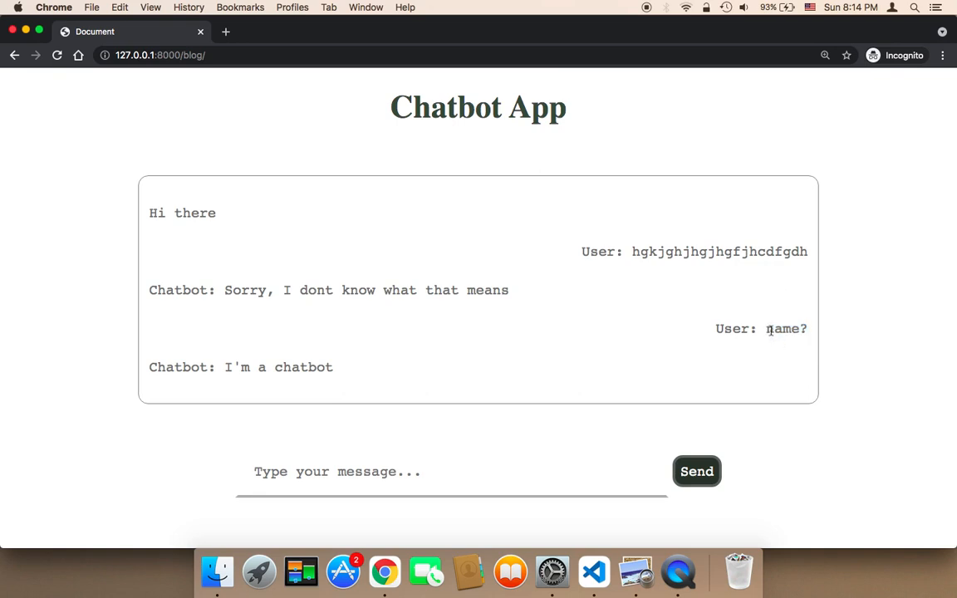
{"action": "double_click", "coordinate": [785, 329]}
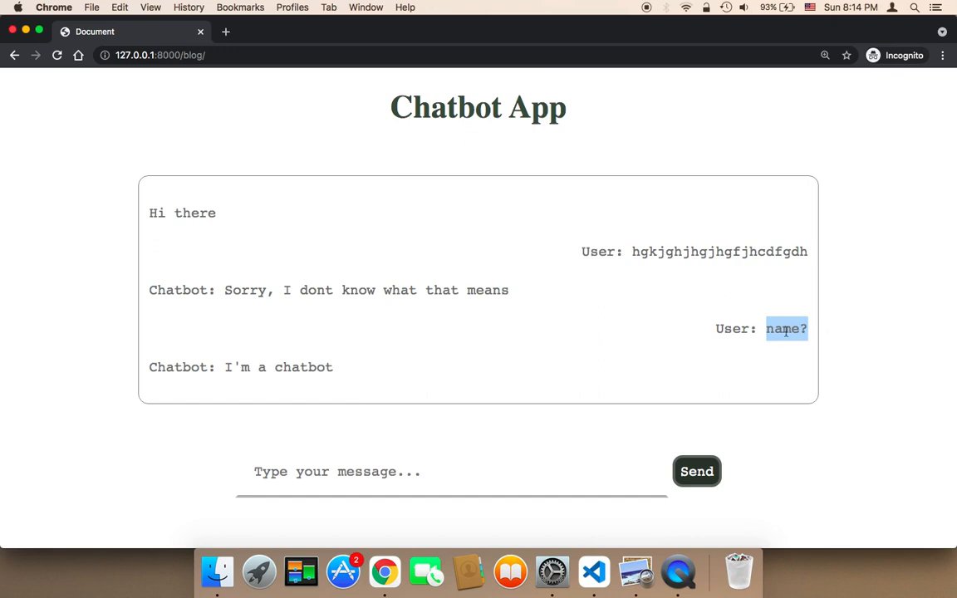
{"action": "mouse_move", "coordinate": [769, 315]}
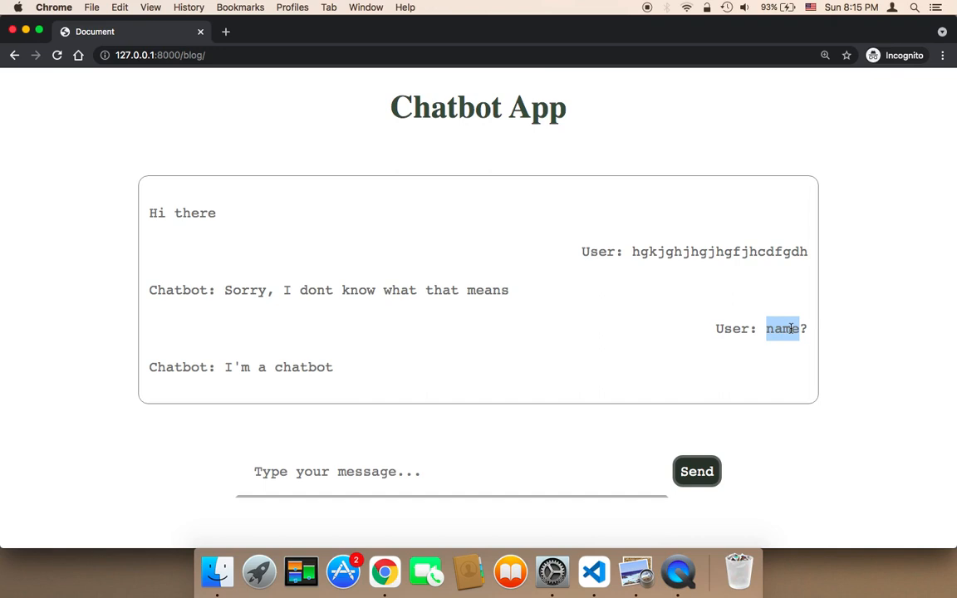
{"action": "left_click", "coordinate": [725, 382]}
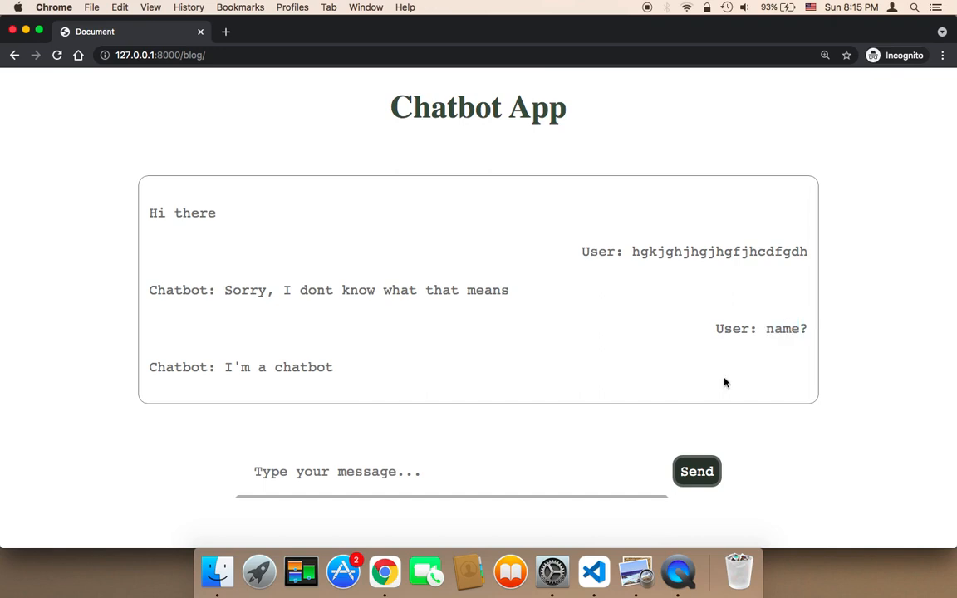
{"action": "mouse_move", "coordinate": [372, 472]}
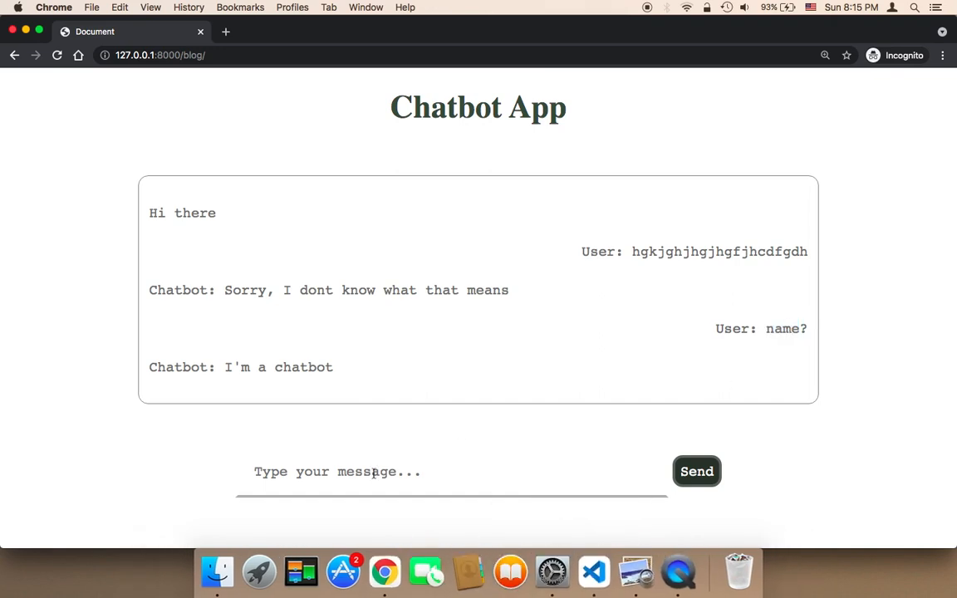
{"action": "mouse_move", "coordinate": [766, 251]}
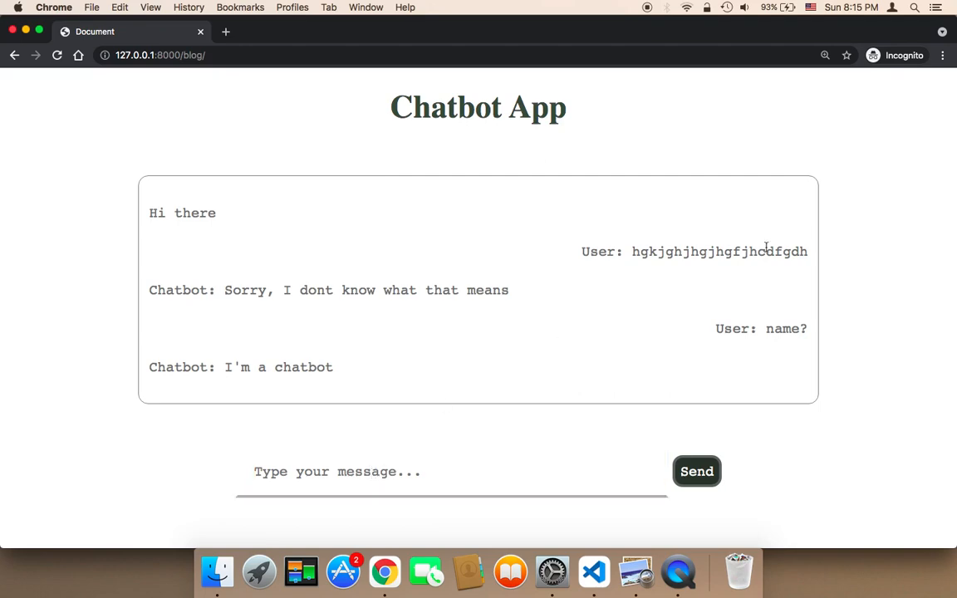